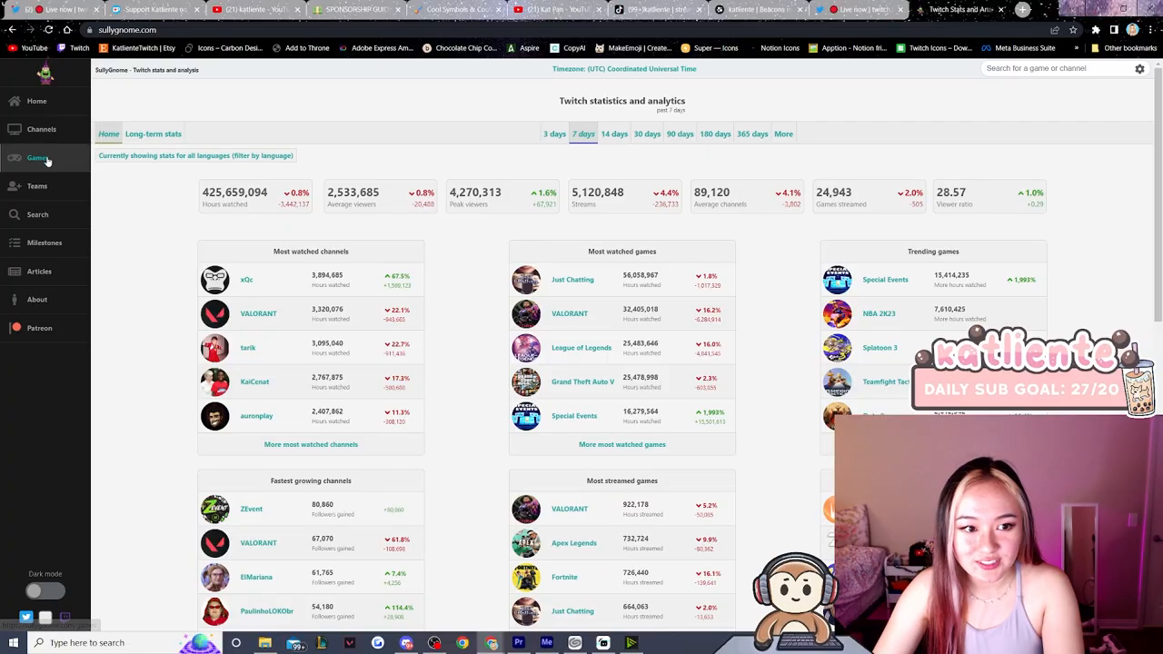
{"action": "mouse_move", "coordinate": [39, 156]}
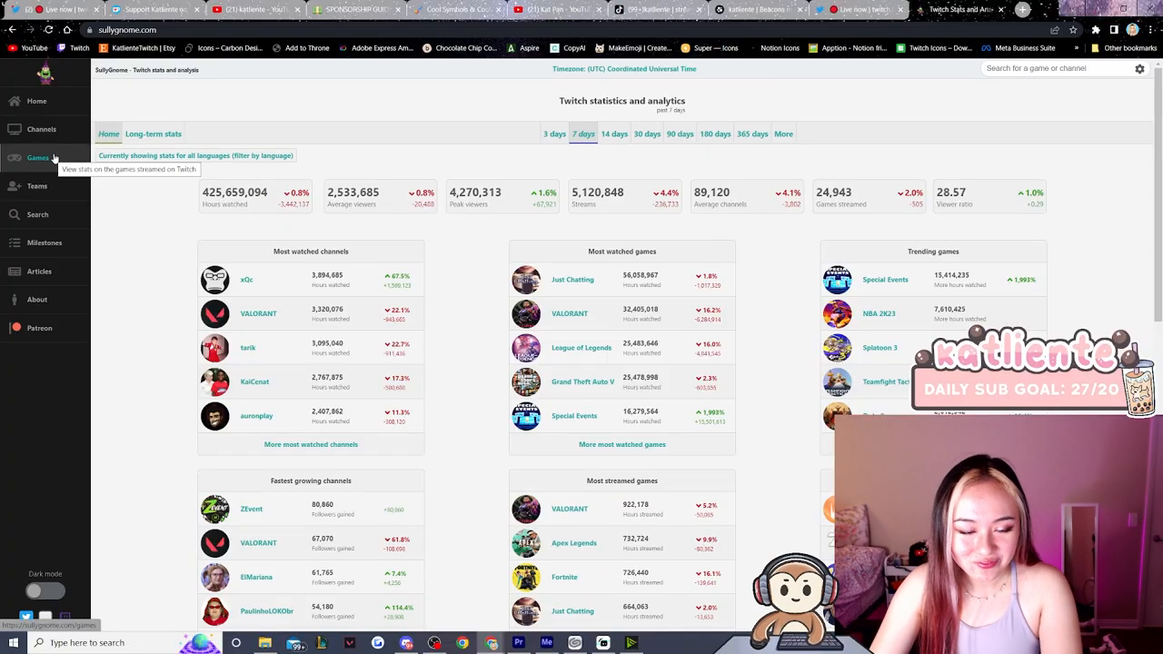
Go to the Games section showing the 7-day summary of Twitch game statistics.
{"action": "left_click", "coordinate": [39, 156]}
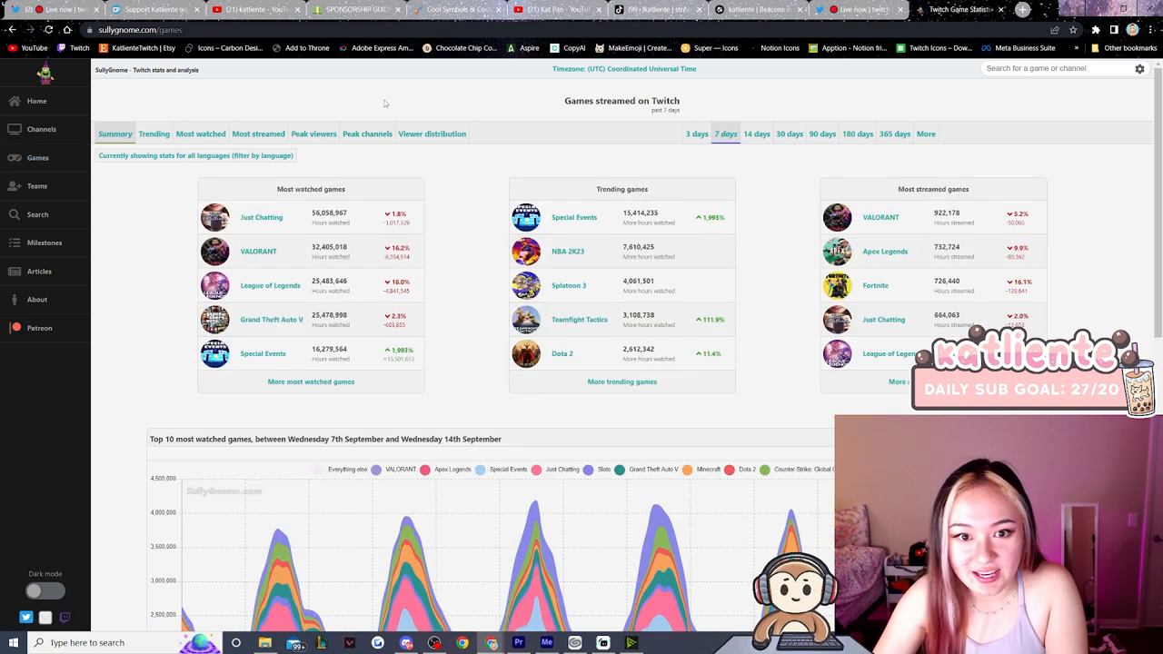
Switch to the Most watched view listing the full ranked games table.
{"action": "left_click", "coordinate": [200, 135]}
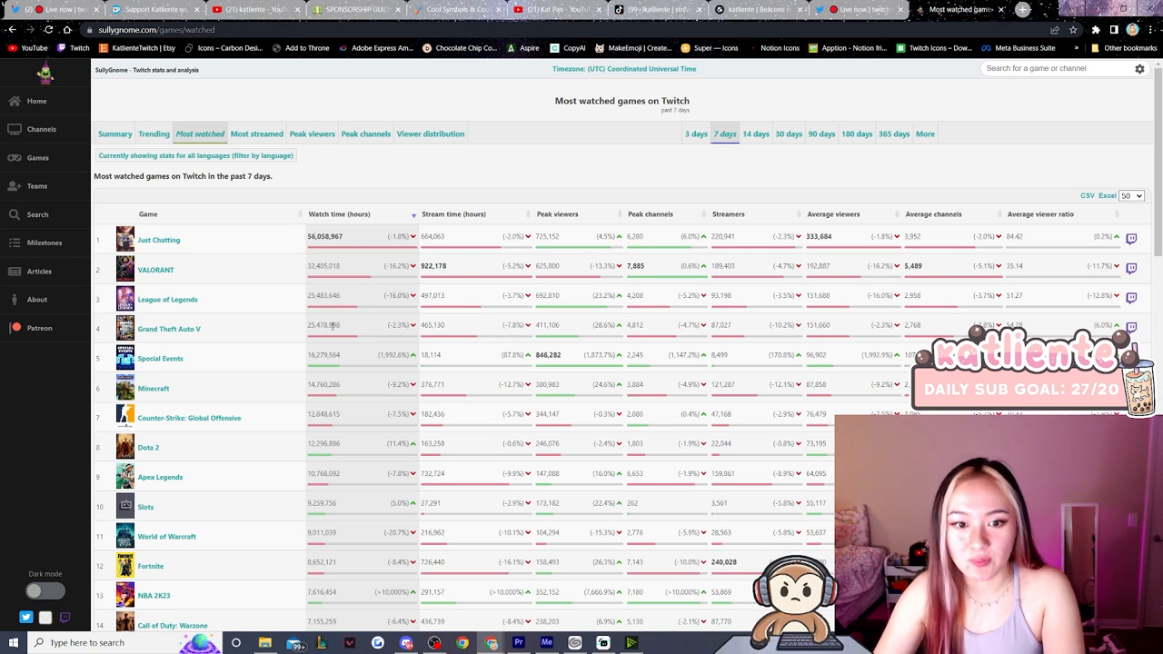
{"action": "mouse_move", "coordinate": [804, 180]}
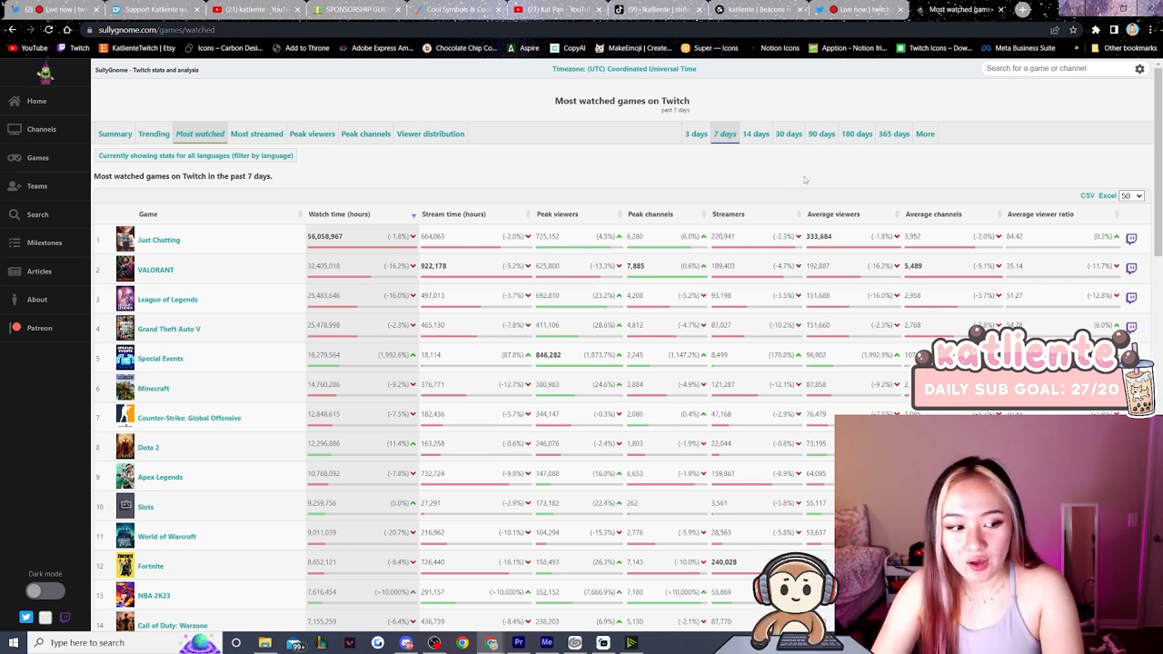
{"action": "mouse_move", "coordinate": [821, 135]}
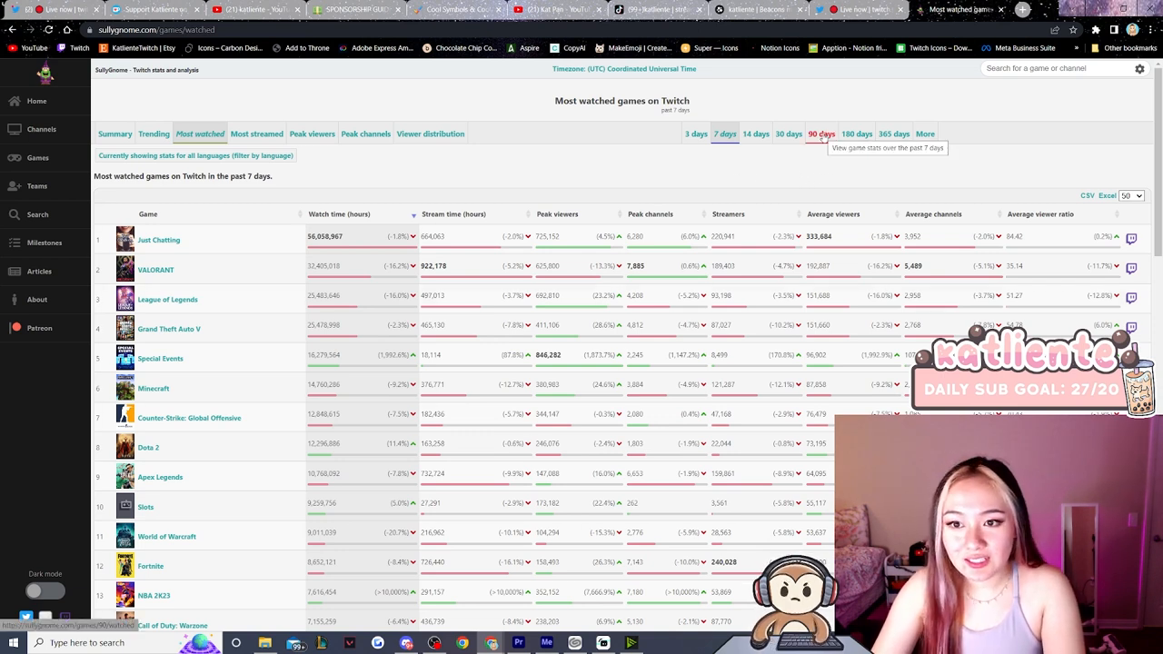
Change the most watched table's range to the past 90 days.
{"action": "left_click", "coordinate": [822, 135]}
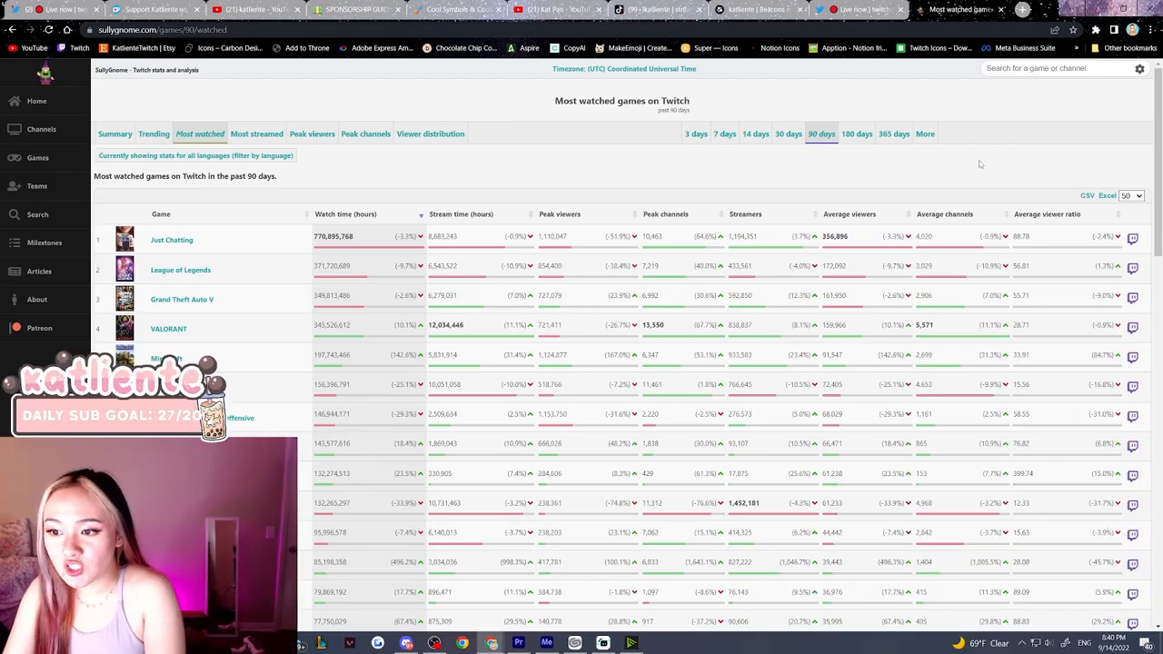
{"action": "mouse_move", "coordinate": [833, 203]}
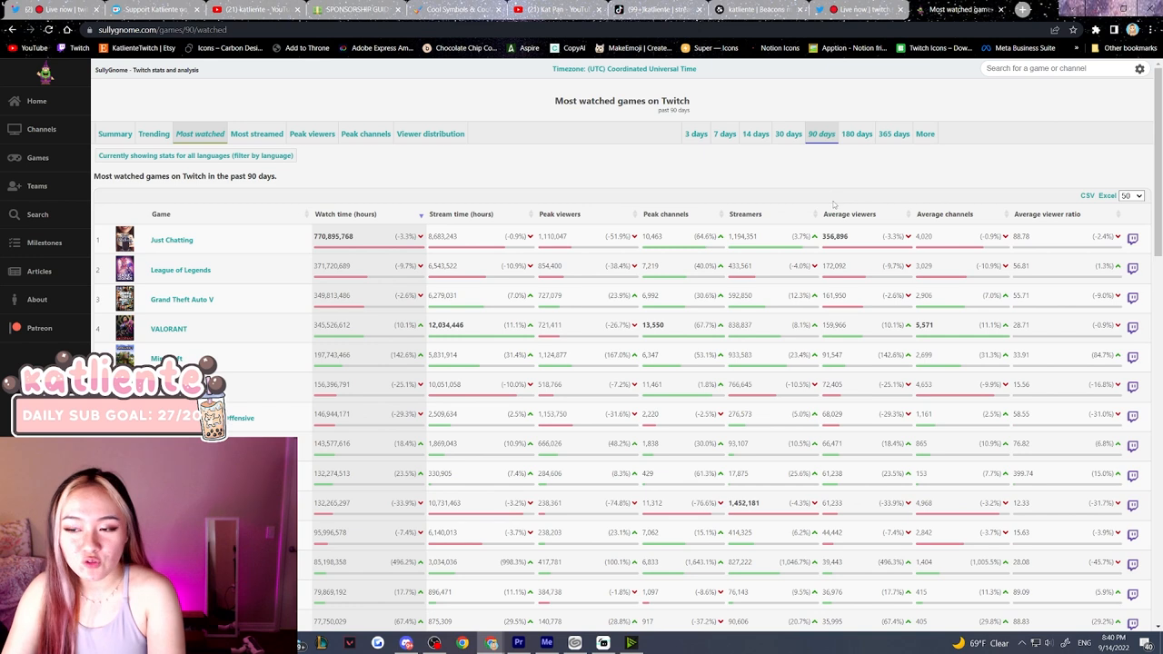
{"action": "mouse_move", "coordinate": [953, 216]}
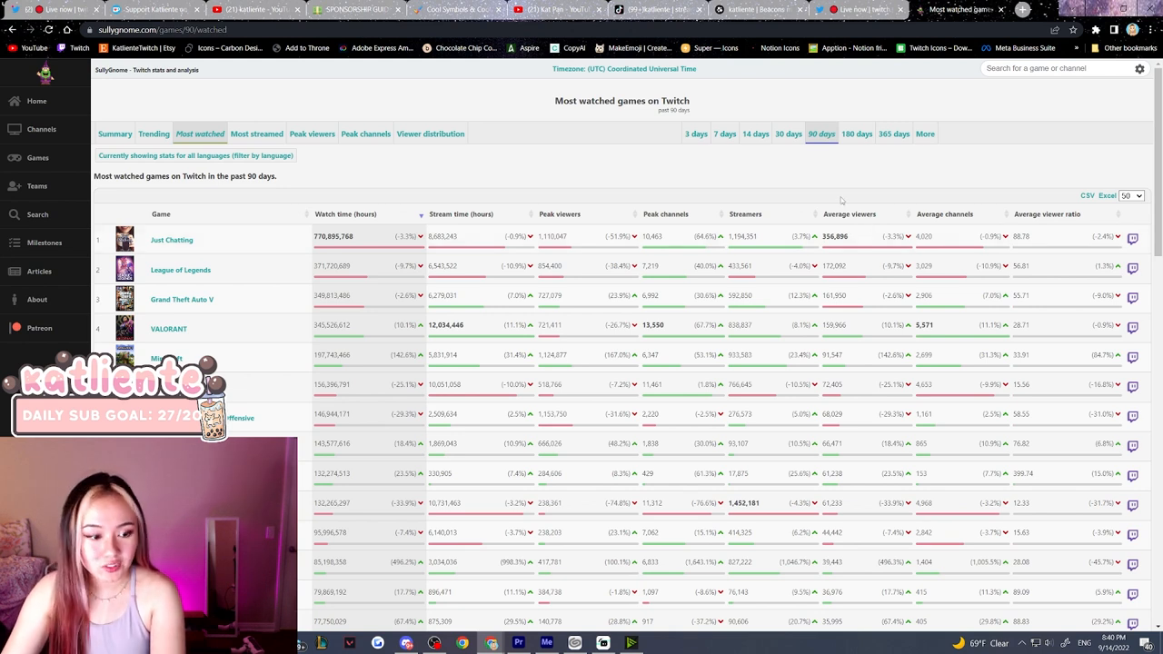
{"action": "mouse_move", "coordinate": [918, 240]}
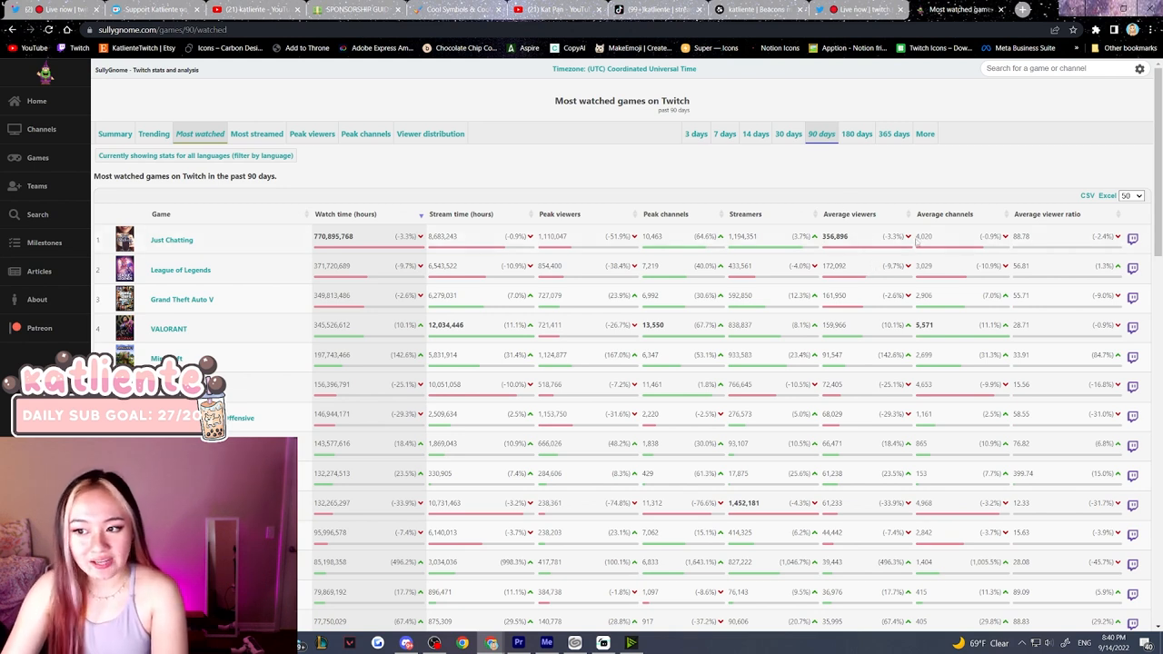
{"action": "mouse_move", "coordinate": [954, 262]}
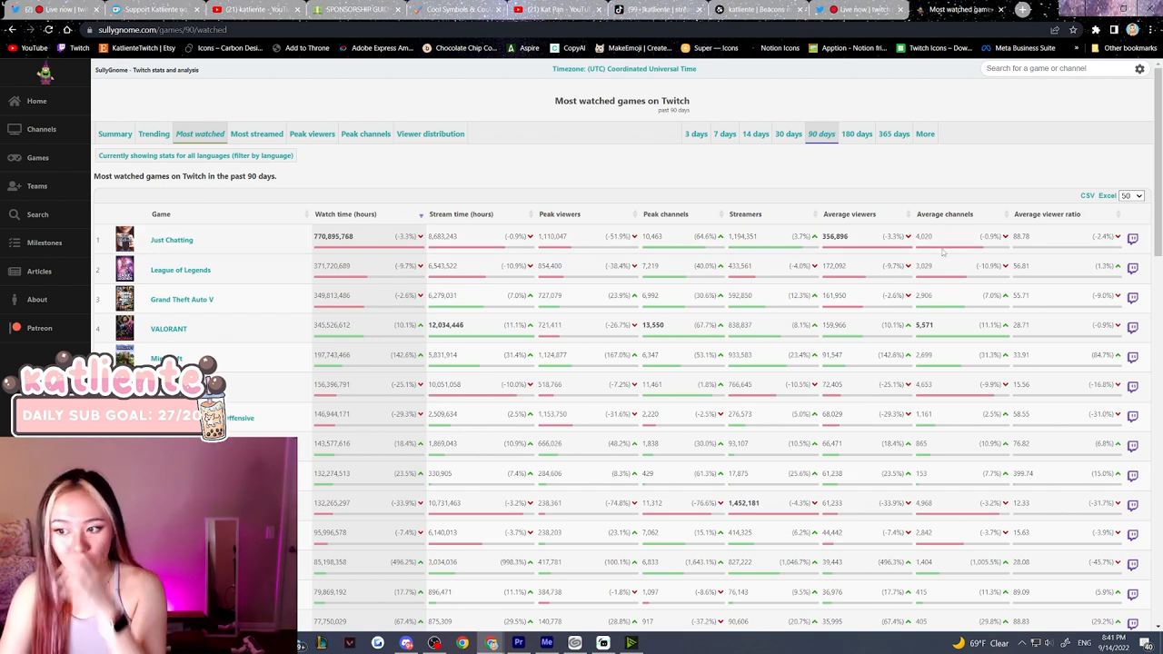
{"action": "mouse_move", "coordinate": [924, 225]}
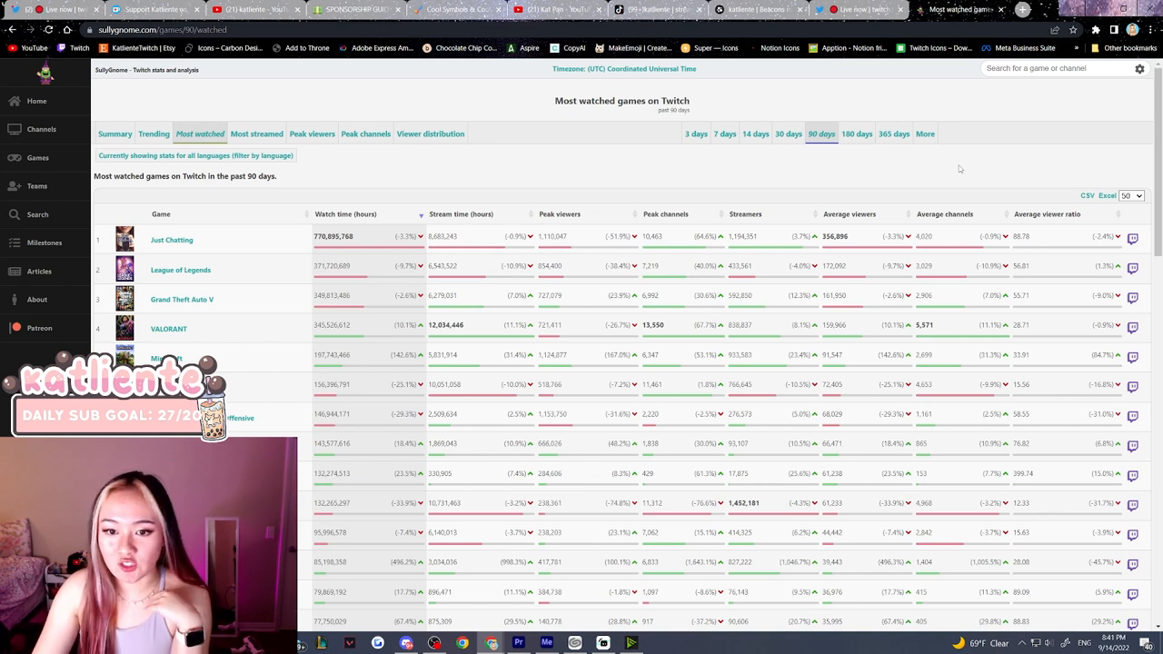
{"action": "mouse_move", "coordinate": [967, 254]}
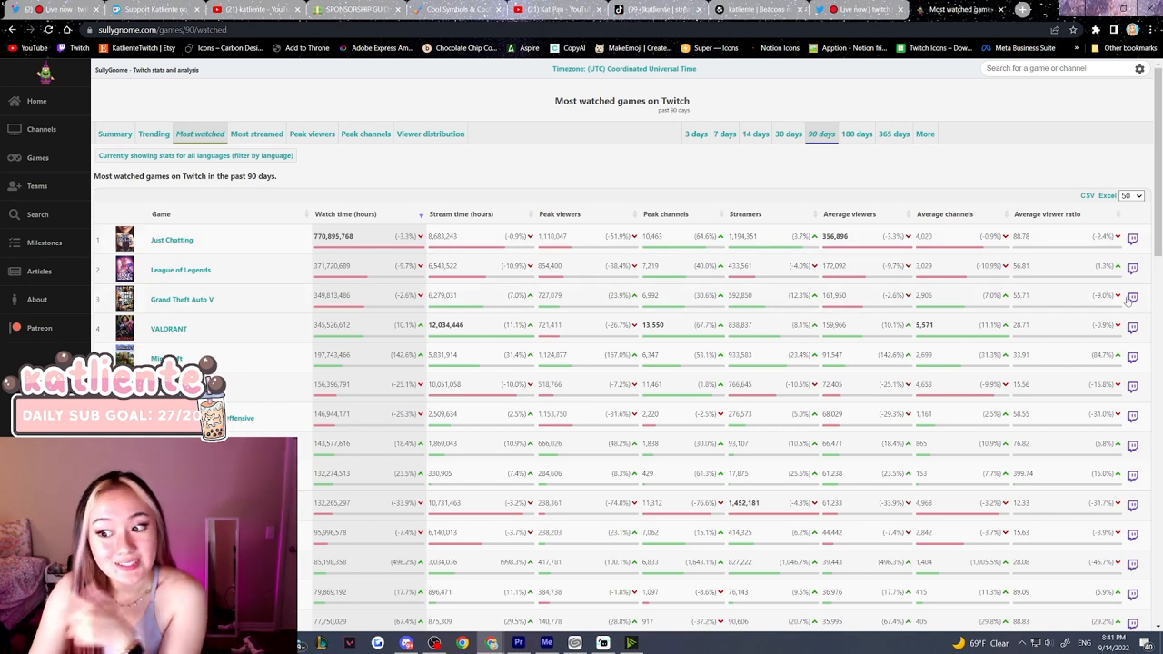
{"action": "mouse_move", "coordinate": [1043, 318]}
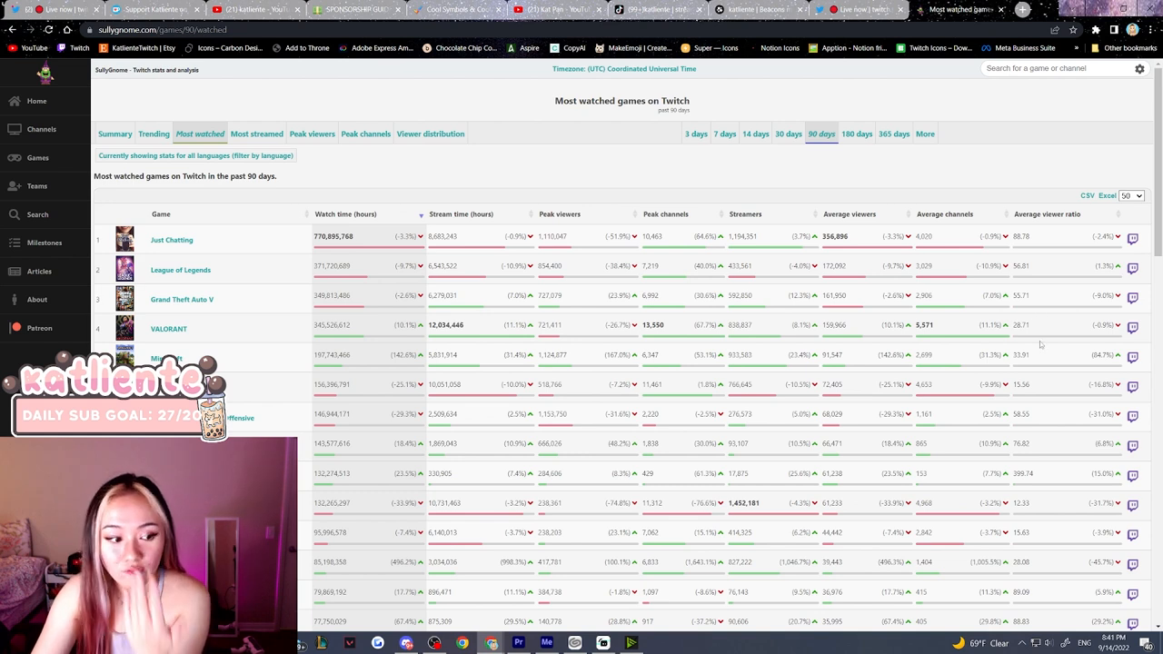
{"action": "scroll", "scroll_direction": "down", "scroll_amount": 3}
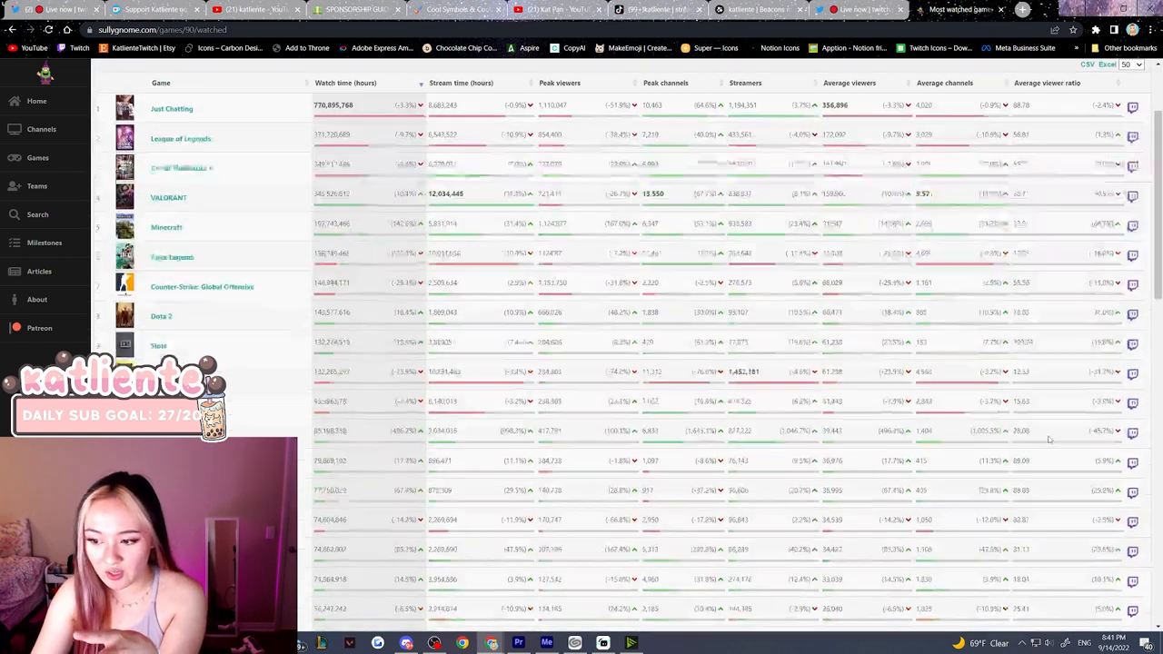
{"action": "scroll", "scroll_direction": "up", "scroll_amount": 3}
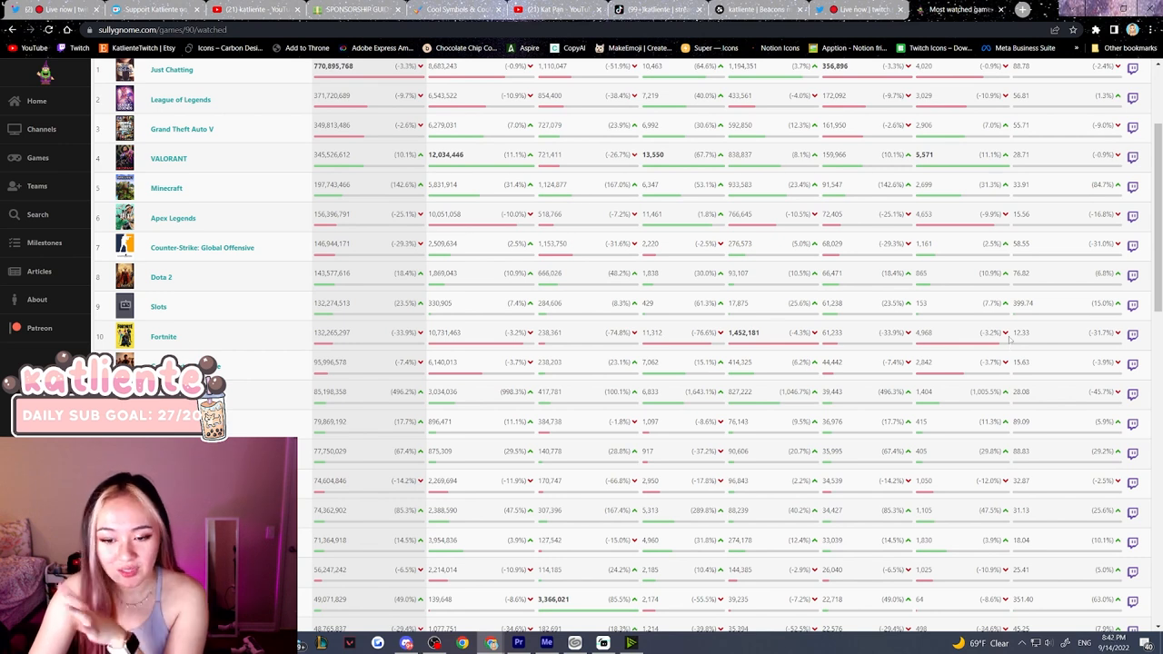
{"action": "mouse_move", "coordinate": [1011, 340]}
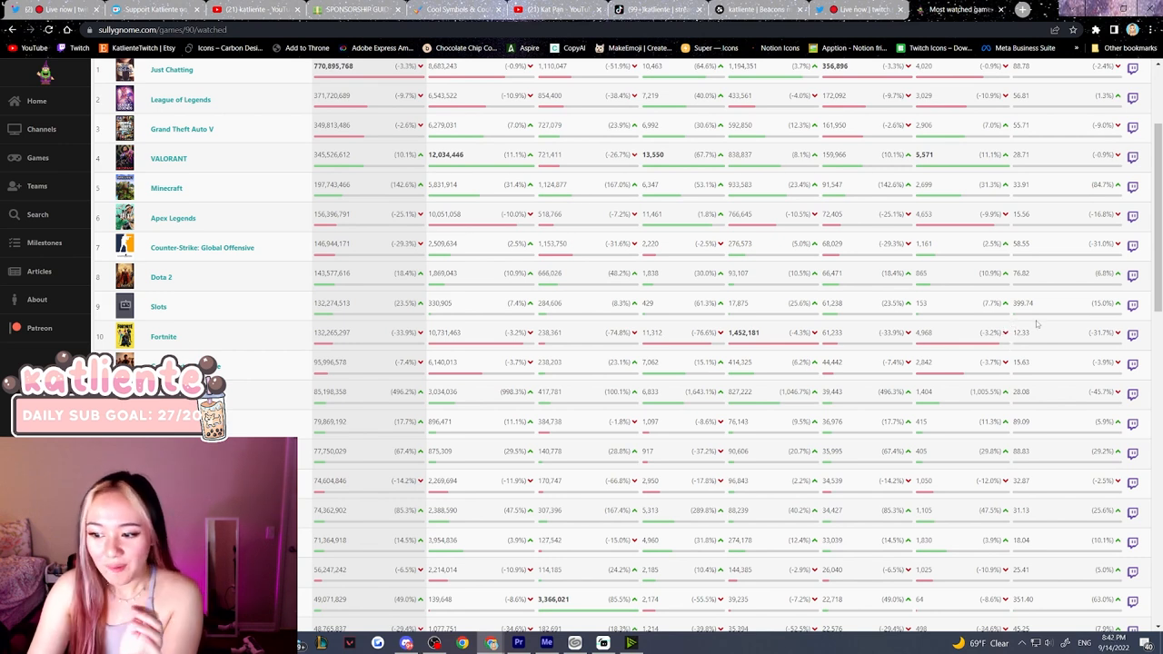
{"action": "scroll", "scroll_direction": "up", "scroll_amount": 3}
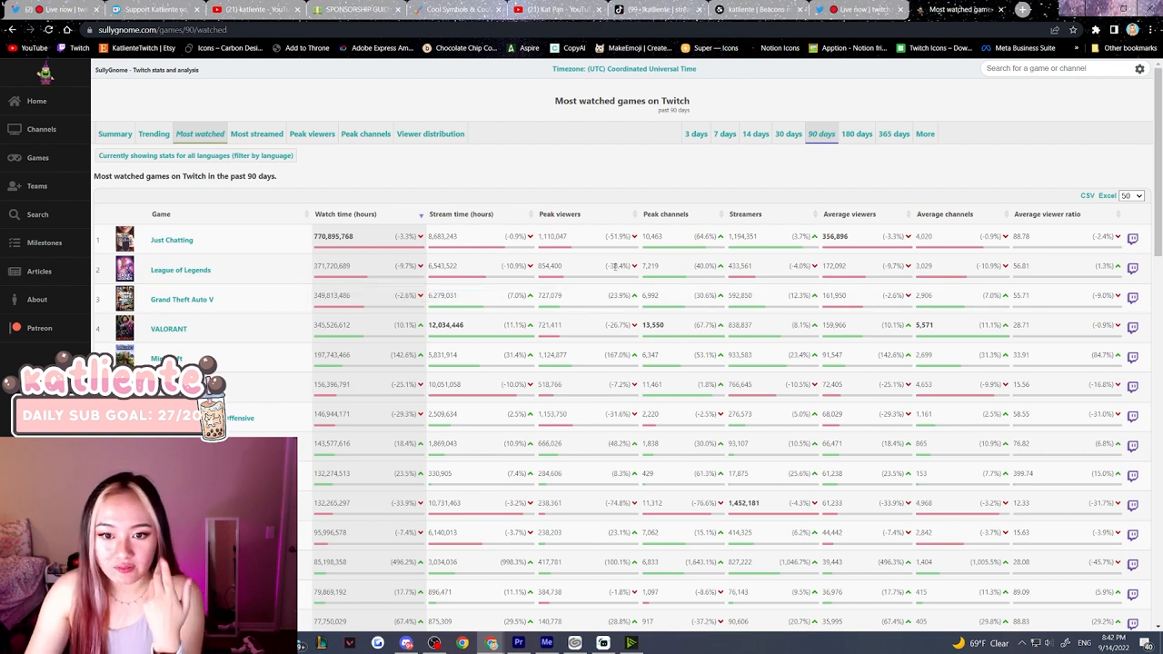
{"action": "mouse_move", "coordinate": [356, 389]}
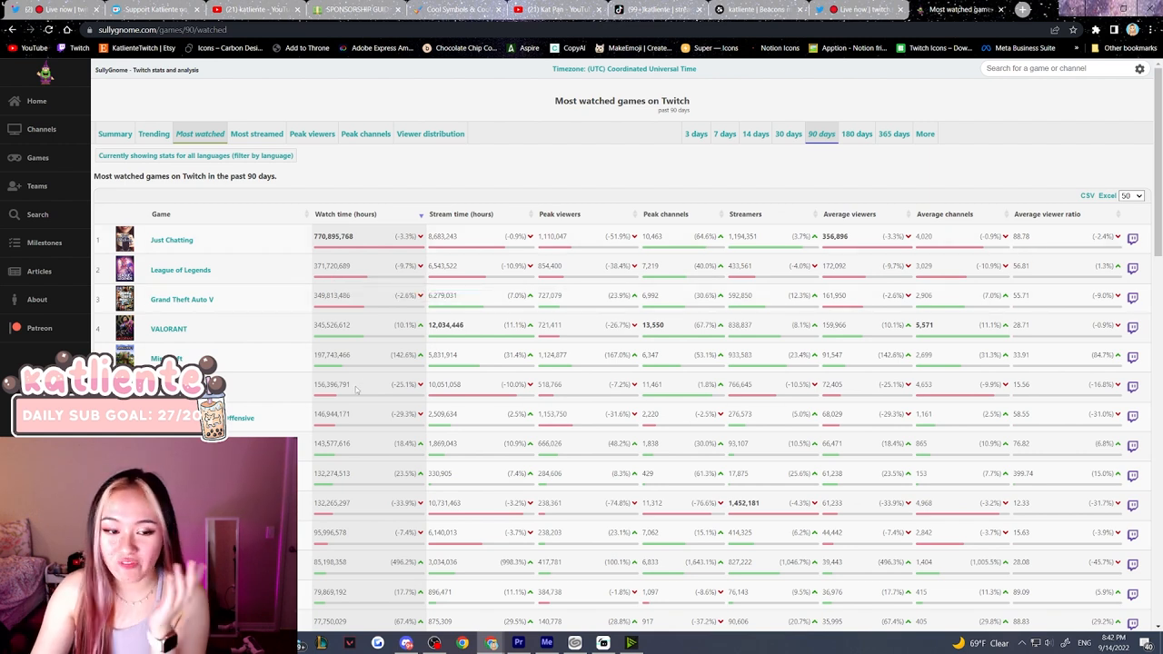
{"action": "mouse_move", "coordinate": [284, 280]}
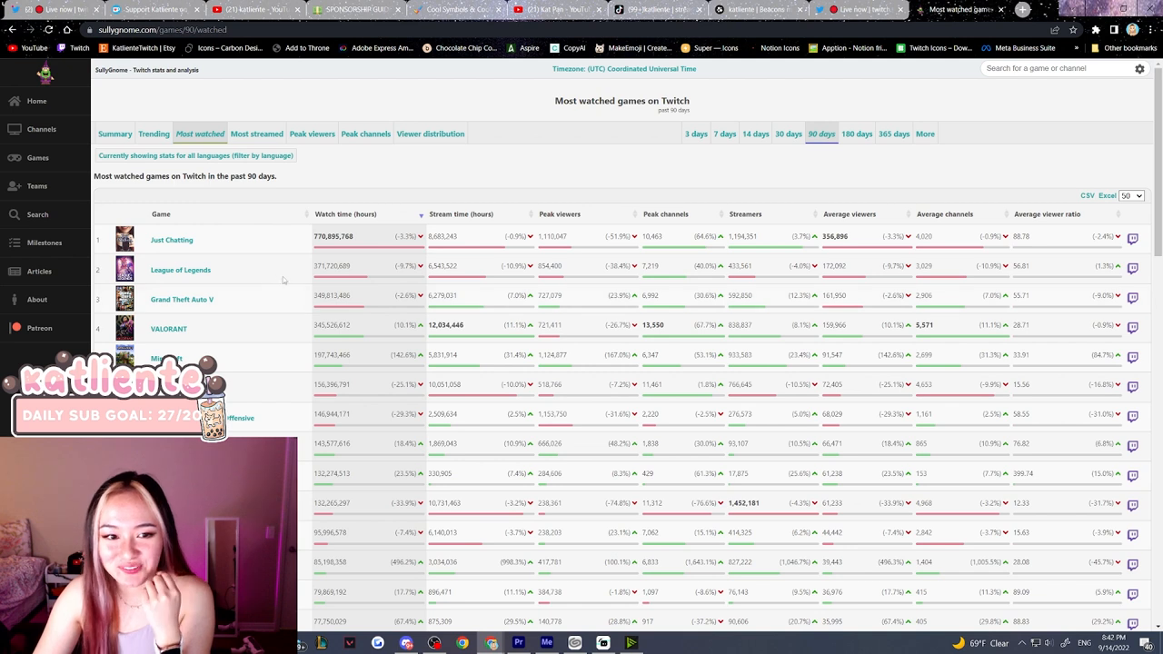
{"action": "mouse_move", "coordinate": [222, 293]}
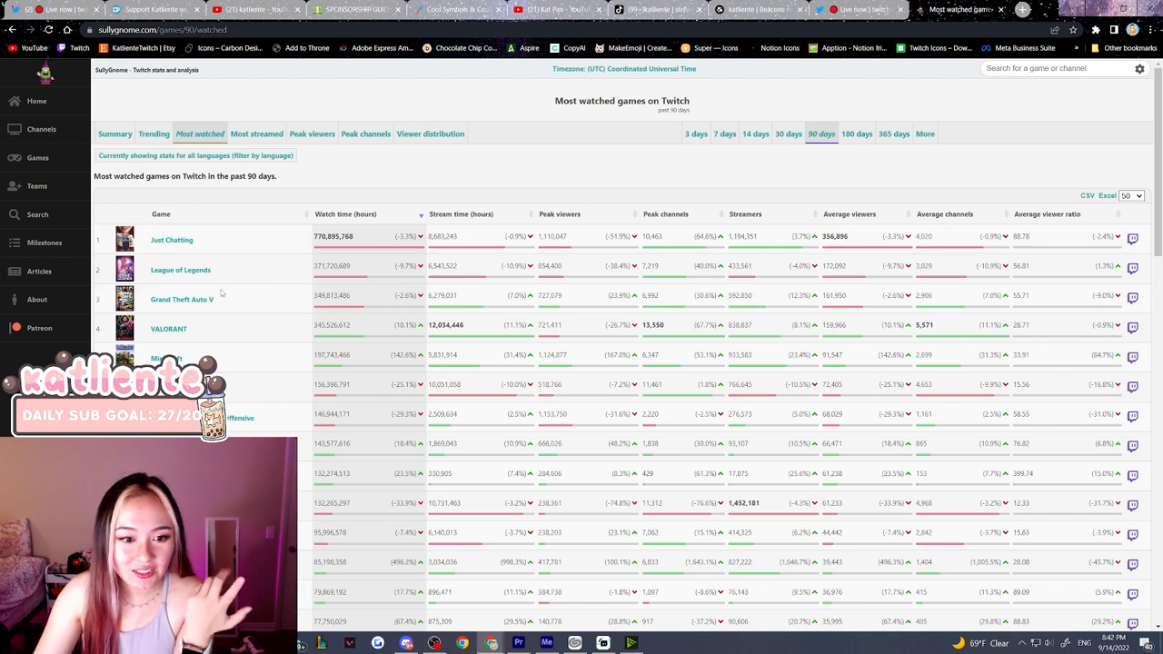
{"action": "scroll", "scroll_direction": "down", "scroll_amount": 3}
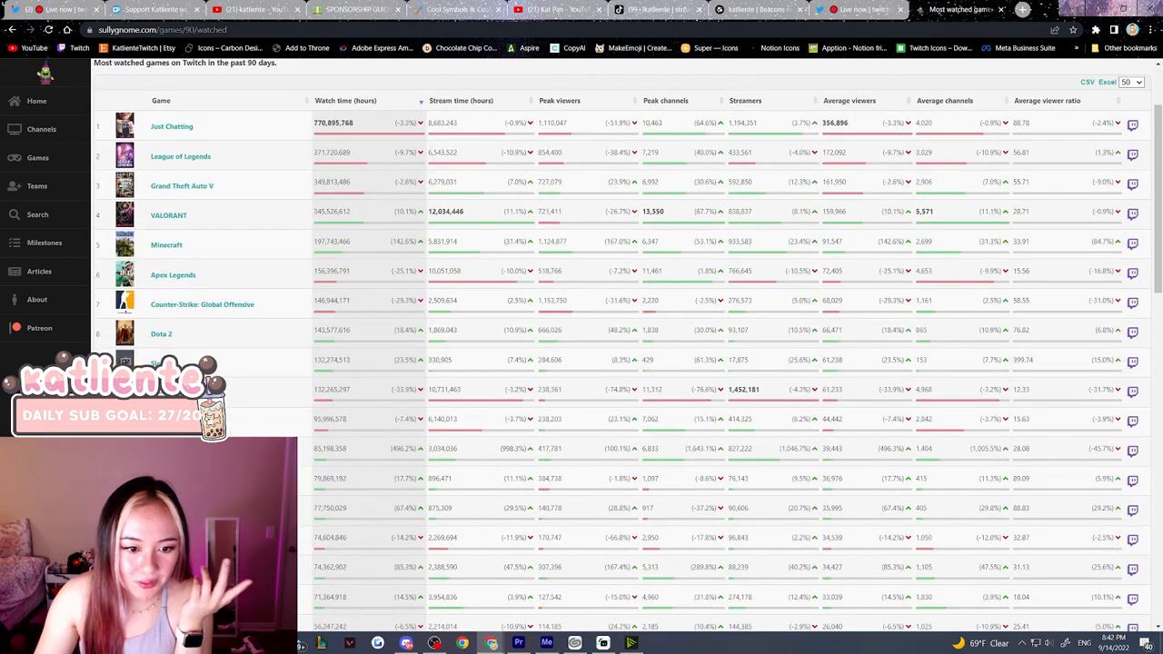
{"action": "scroll", "scroll_direction": "down", "scroll_amount": 3}
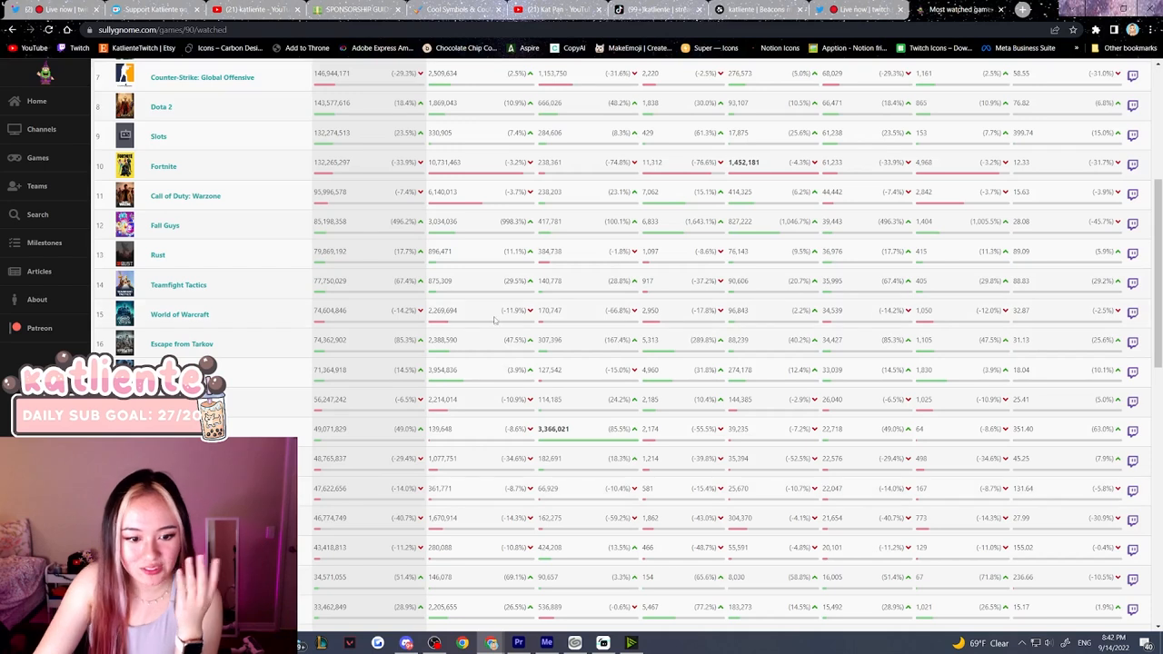
{"action": "scroll", "scroll_direction": "up", "scroll_amount": 3}
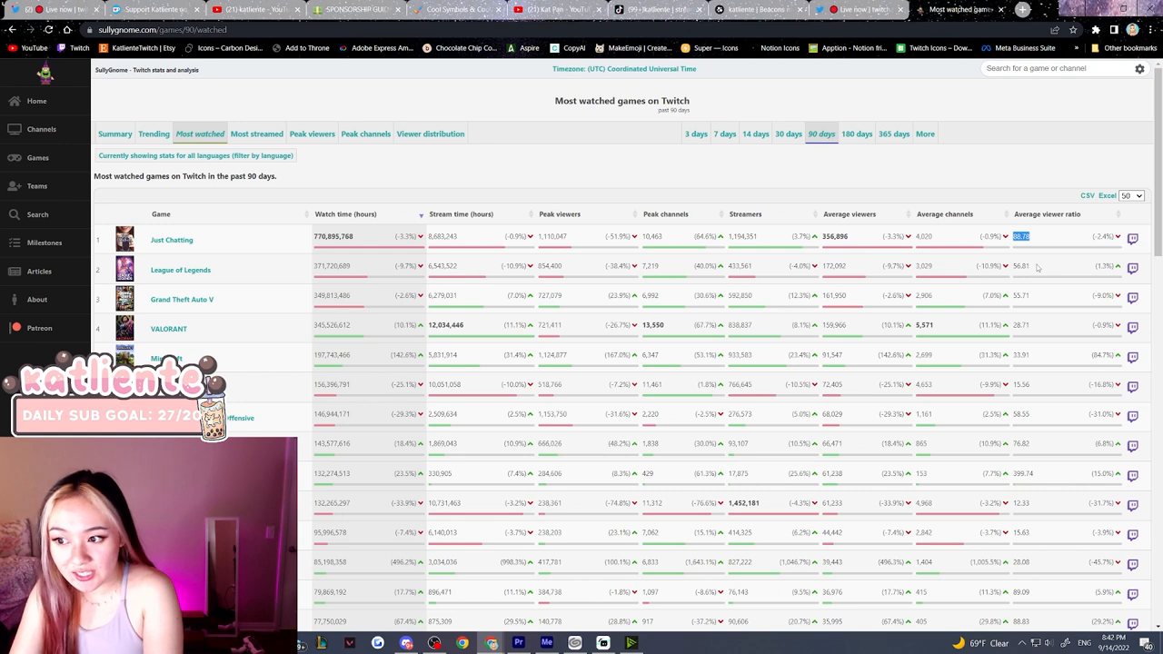
{"action": "mouse_move", "coordinate": [1080, 326]}
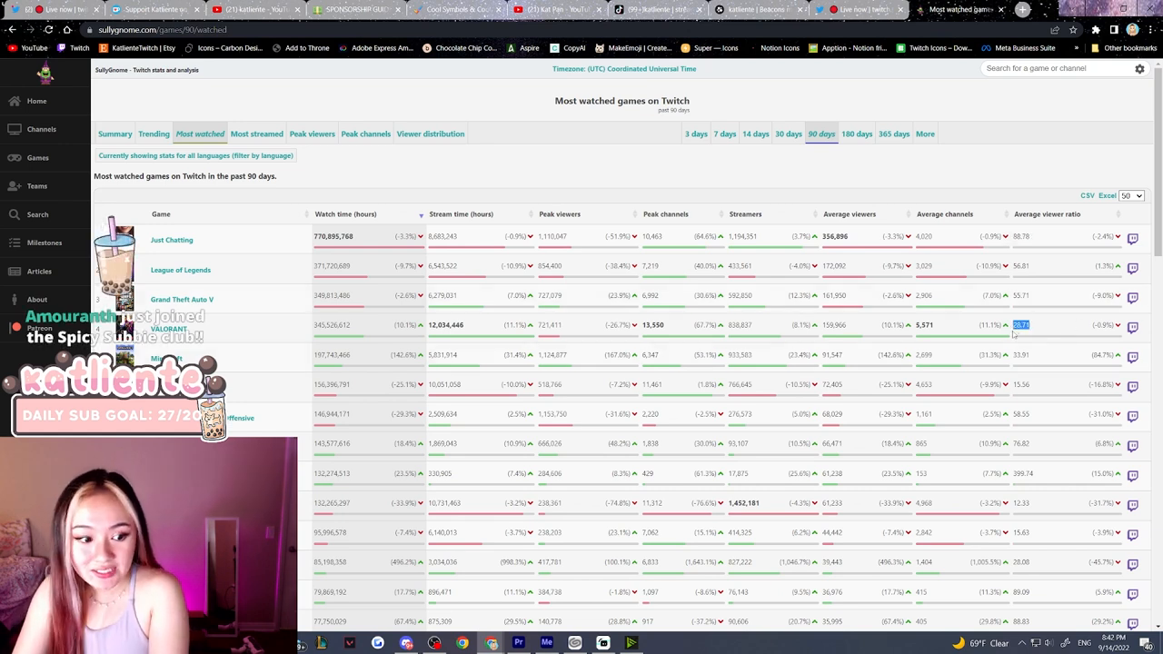
{"action": "scroll", "scroll_direction": "down", "scroll_amount": 3}
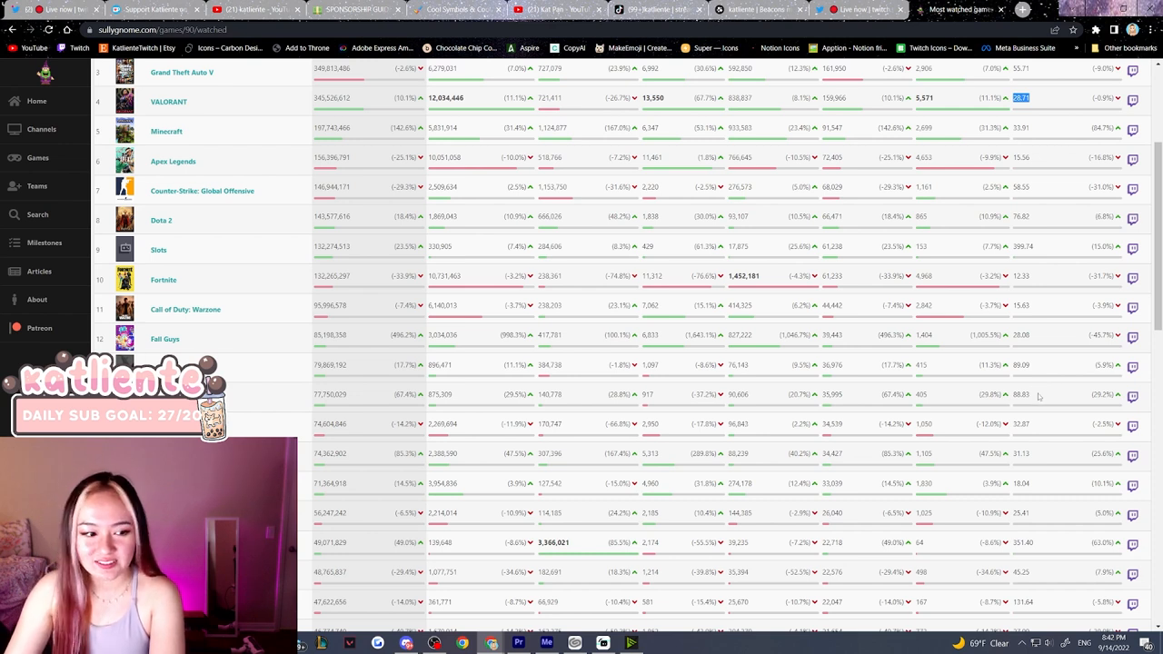
{"action": "scroll", "scroll_direction": "up", "scroll_amount": 3}
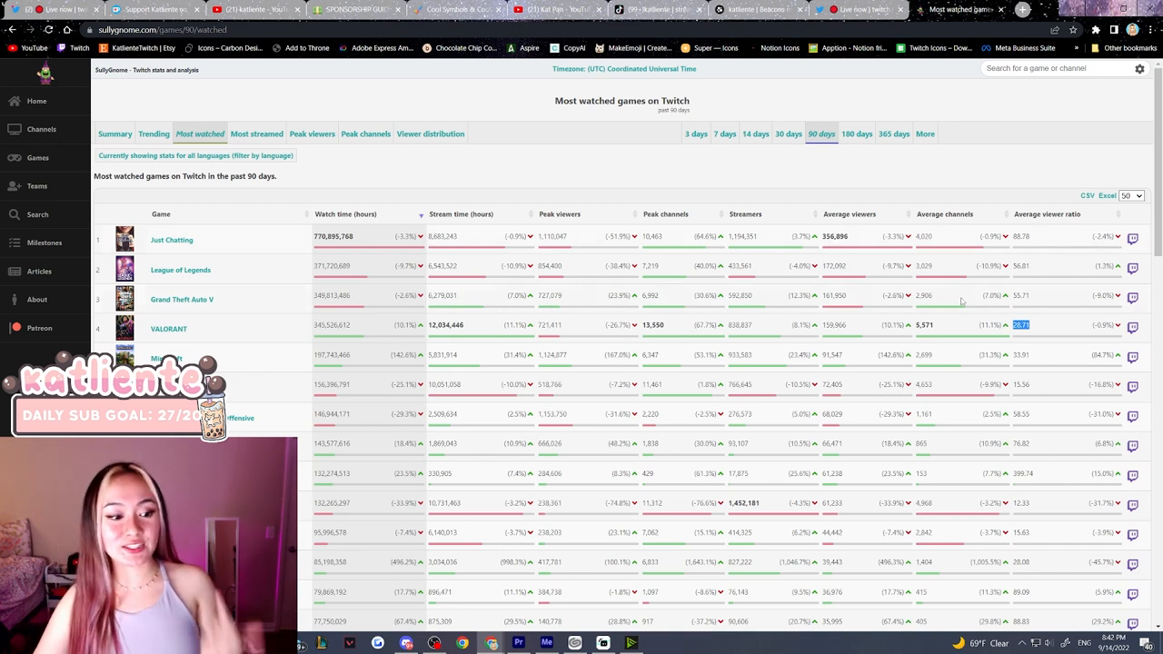
{"action": "mouse_move", "coordinate": [1040, 287]}
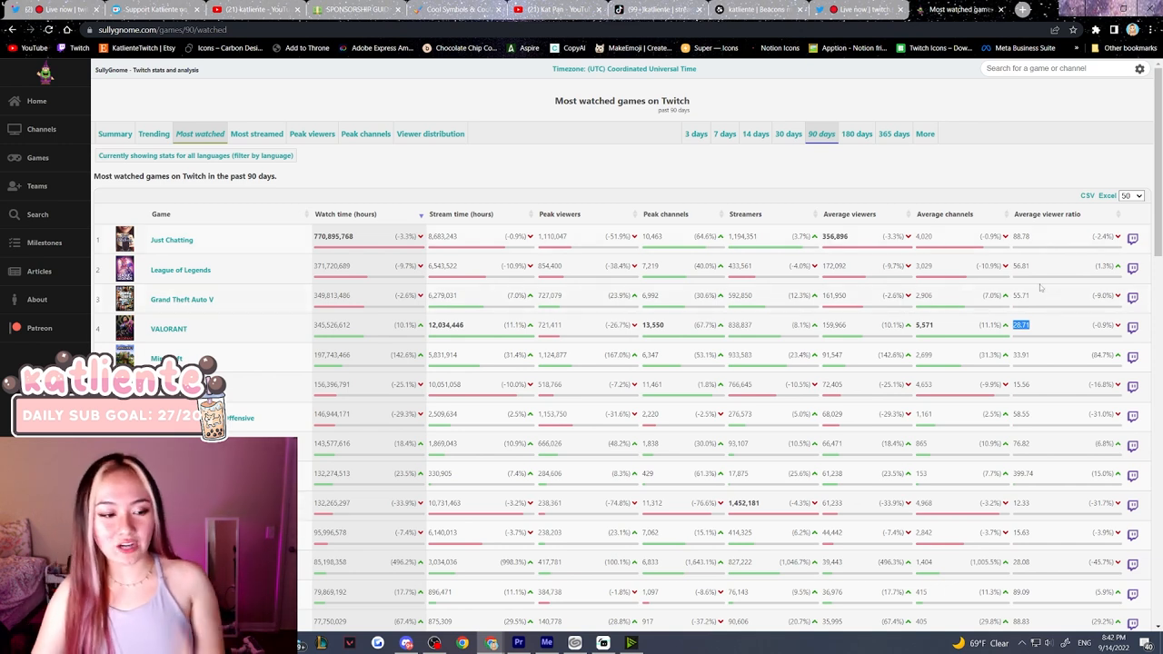
{"action": "mouse_move", "coordinate": [1040, 378]}
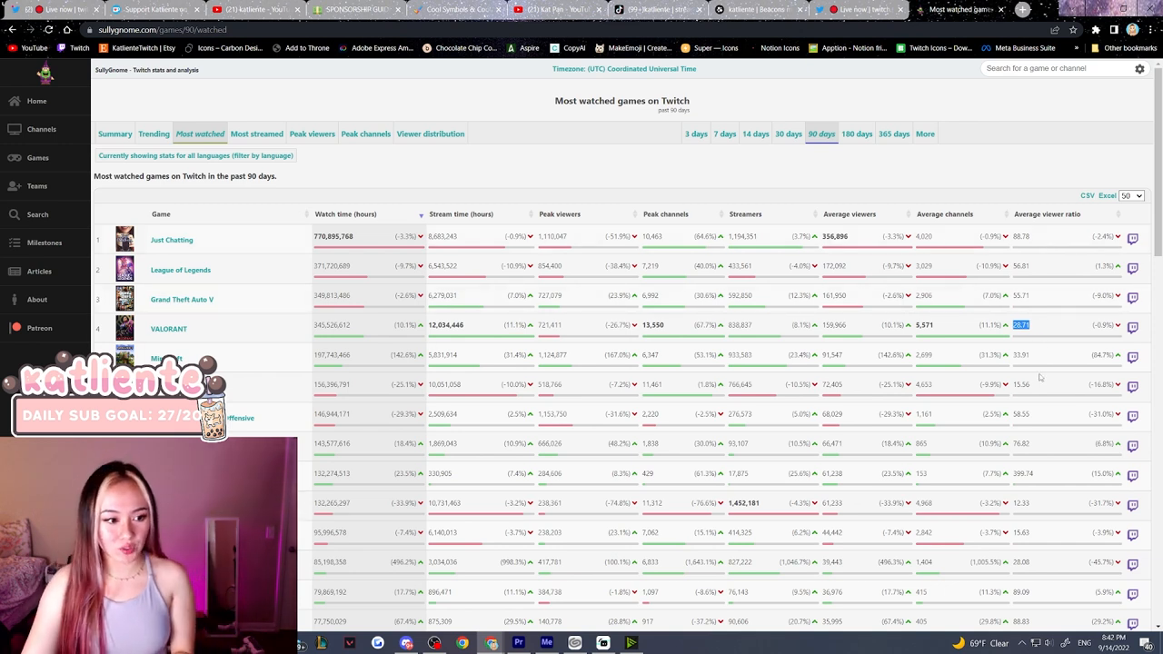